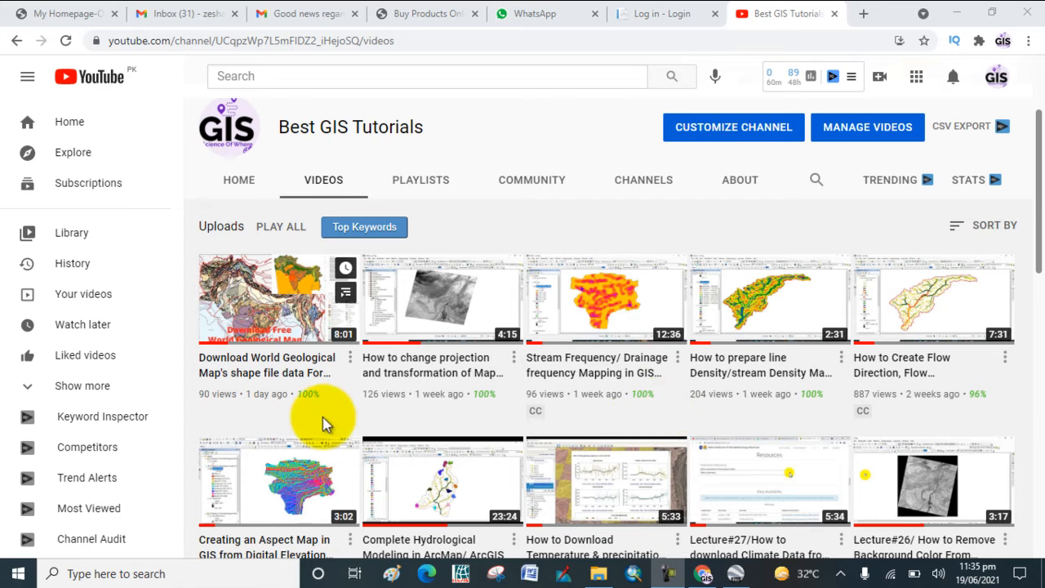
{"action": "mouse_move", "coordinate": [173, 444]}
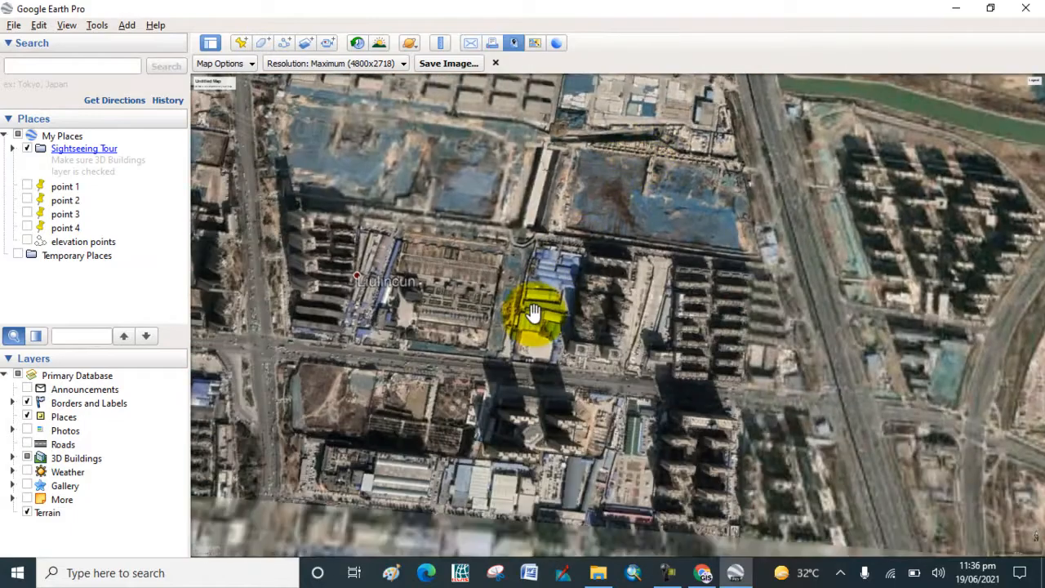
Zoom out and pan so the oval compound of blue-roofed buildings fills the 3D viewer.
{"action": "left_click_drag", "start_coordinate": [530, 313], "coordinate": [580, 204]}
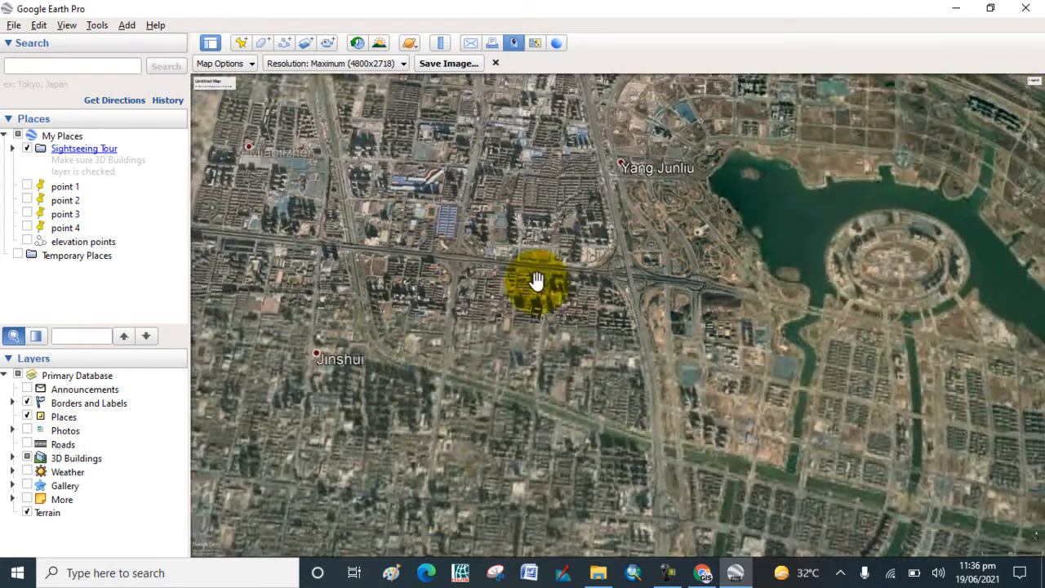
{"action": "left_click_drag", "start_coordinate": [537, 281], "coordinate": [666, 319]}
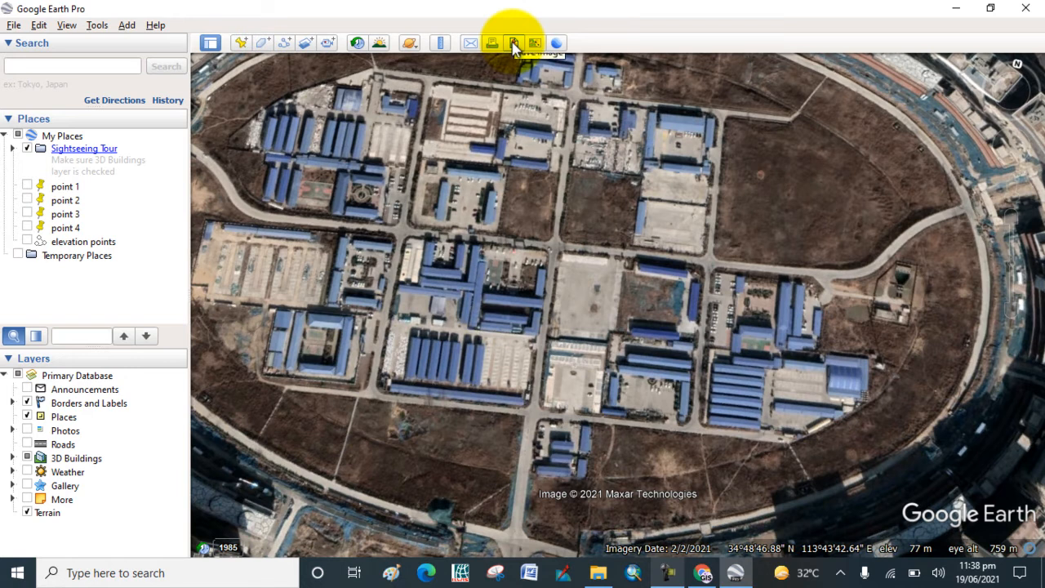
Start Save Image, adjust Map Options and set the output resolution to Maximum (4800x2718).
{"action": "left_click", "coordinate": [513, 42]}
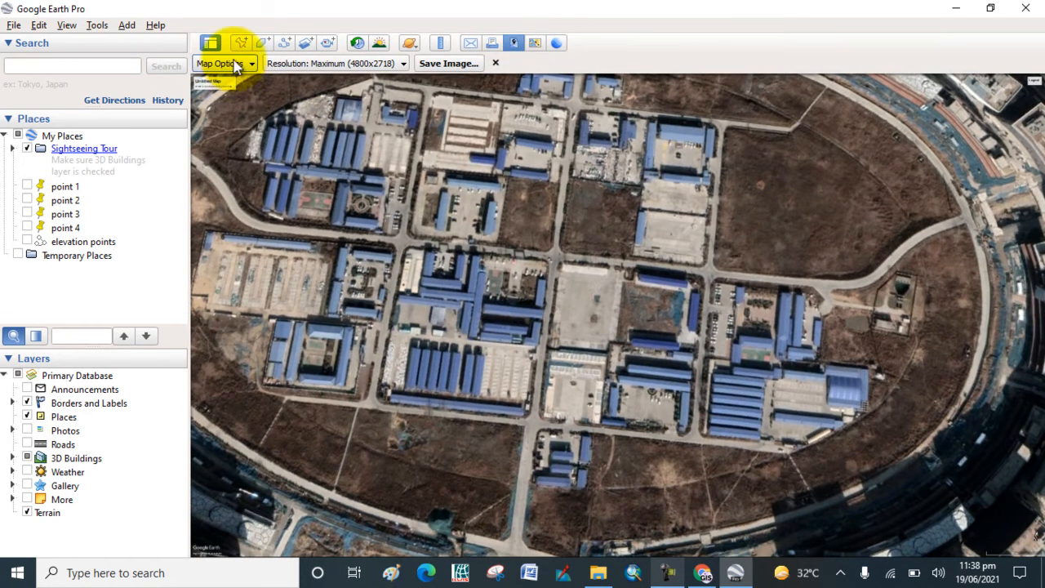
{"action": "left_click", "coordinate": [221, 62]}
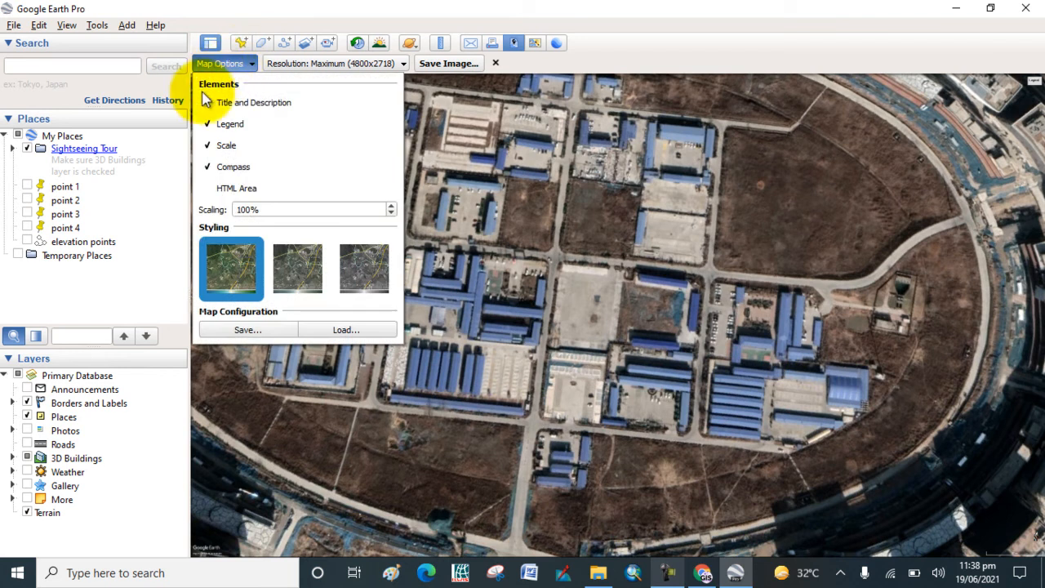
{"action": "left_click", "coordinate": [205, 101]}
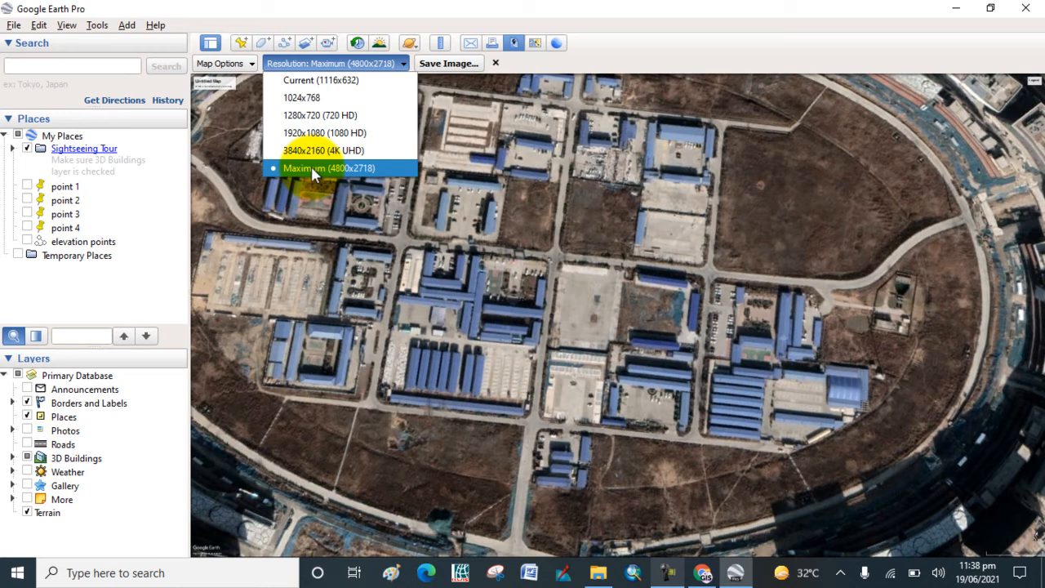
{"action": "left_click", "coordinate": [329, 166]}
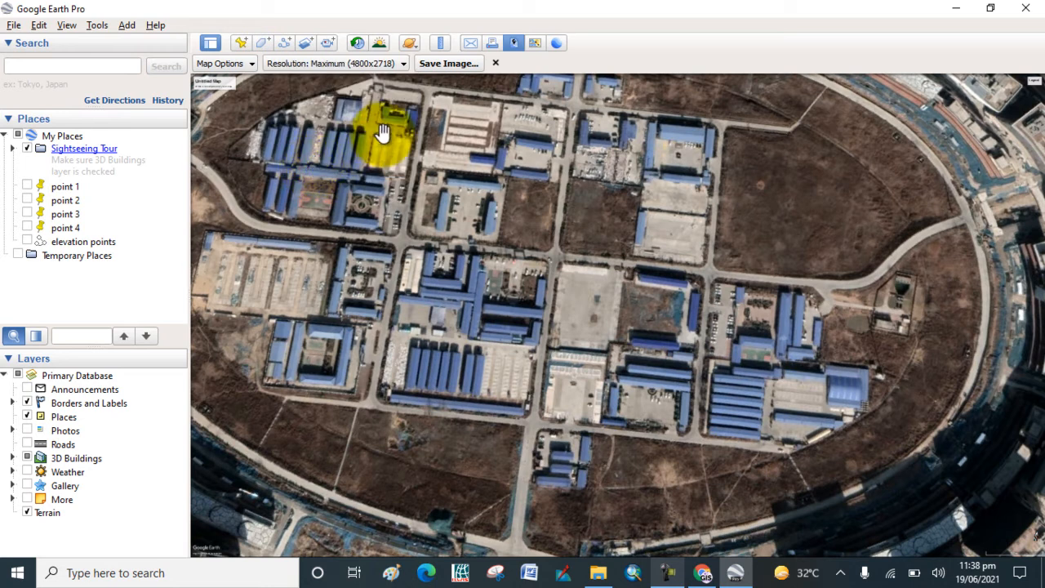
{"action": "mouse_move", "coordinate": [454, 72]}
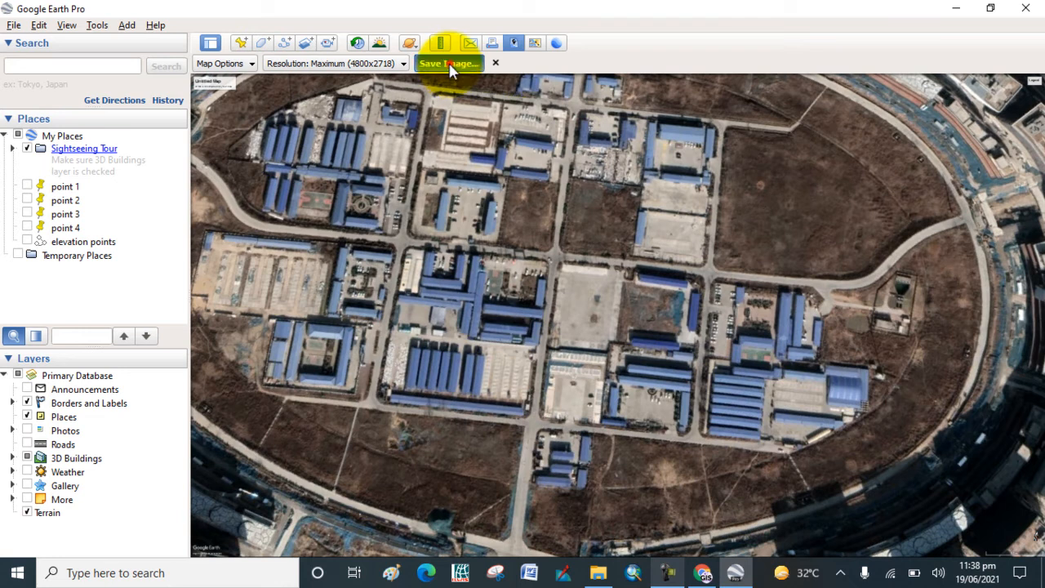
Save the compound view as JPEG 'image 1' in folder D on New Volume (E:).
{"action": "left_click", "coordinate": [447, 62]}
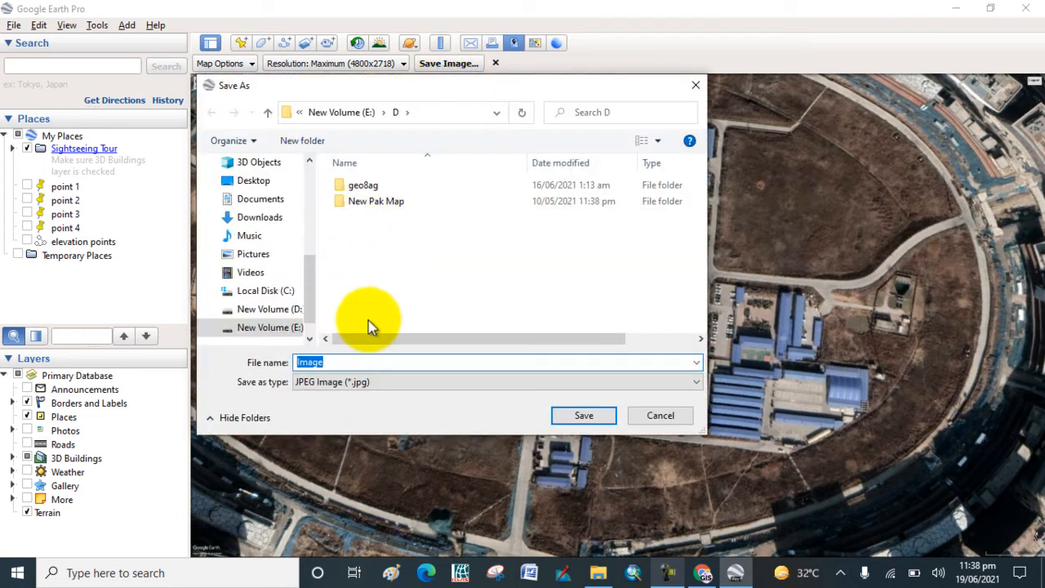
{"action": "left_click", "coordinate": [343, 362]}
{"action": "type", "text": " 1"}
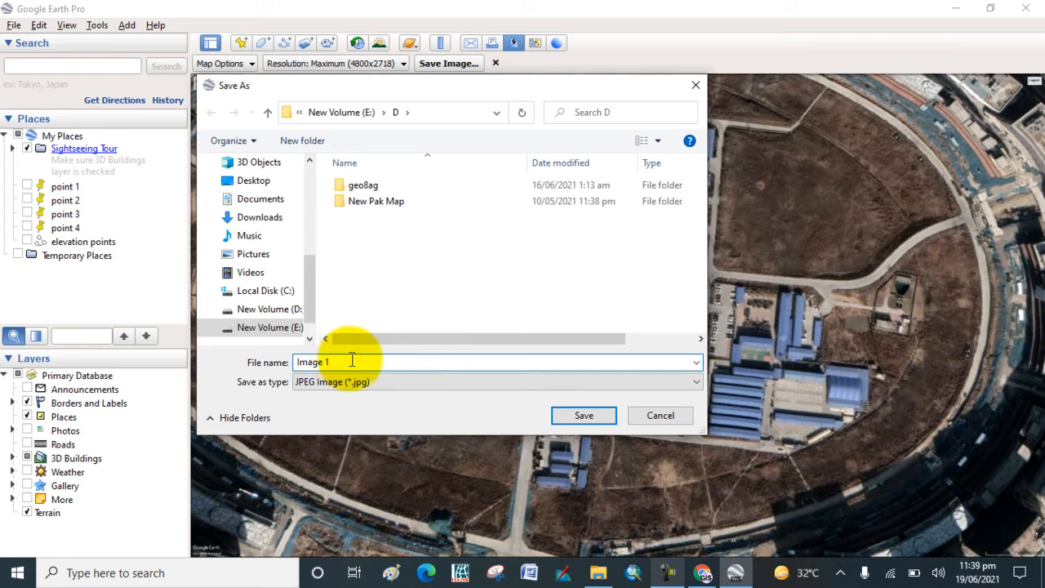
{"action": "left_click", "coordinate": [583, 414]}
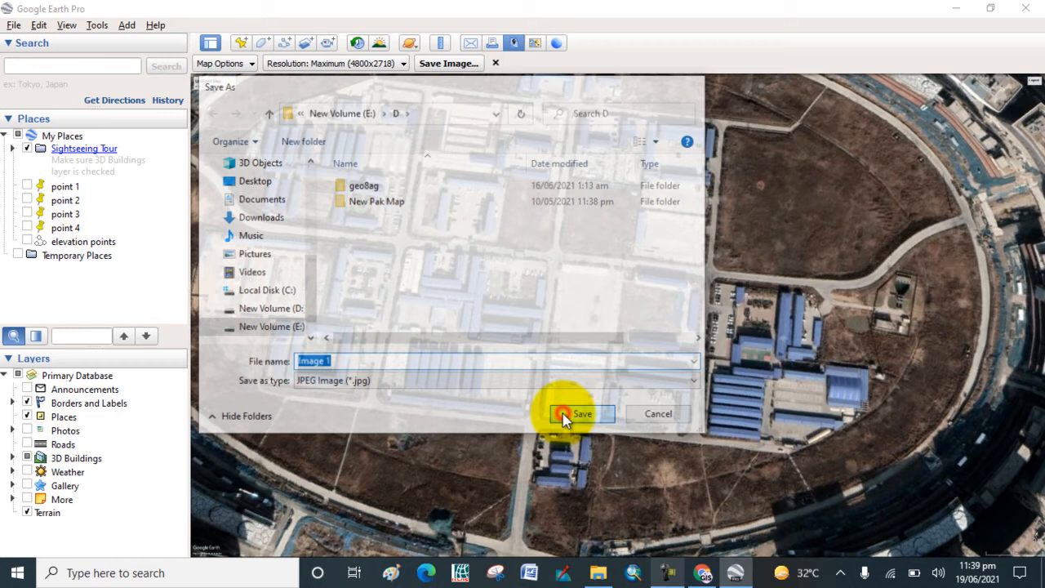
{"action": "left_click", "coordinate": [581, 413]}
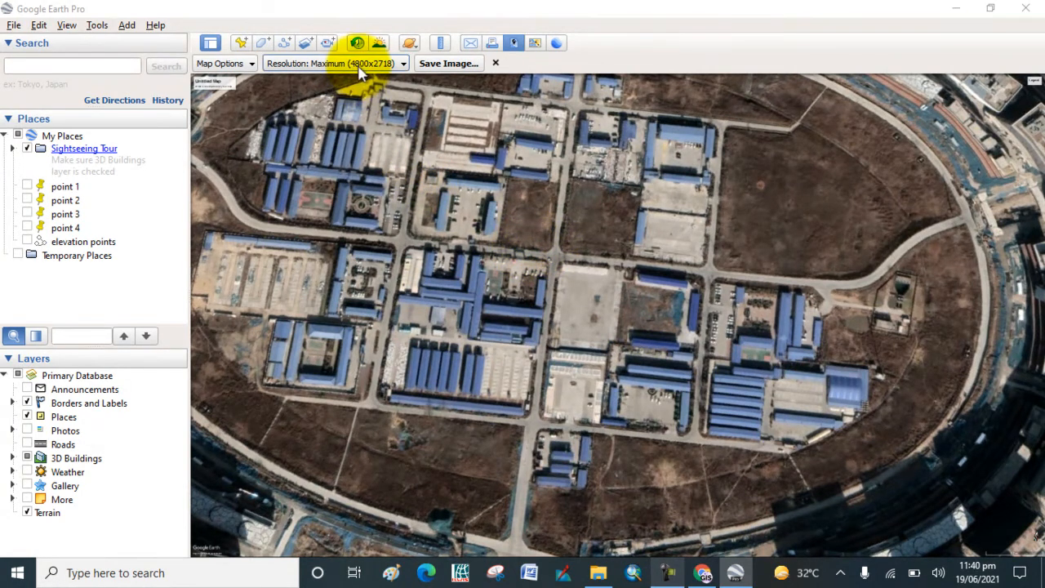
Change the output resolution from maximum to the current-view resolution.
{"action": "left_click", "coordinate": [335, 62]}
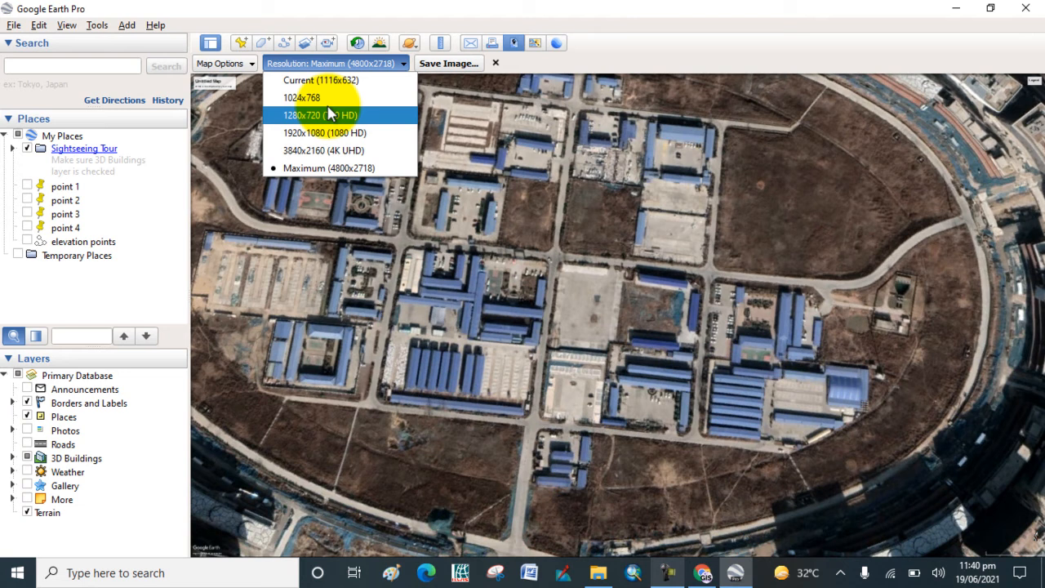
{"action": "mouse_move", "coordinate": [323, 150]}
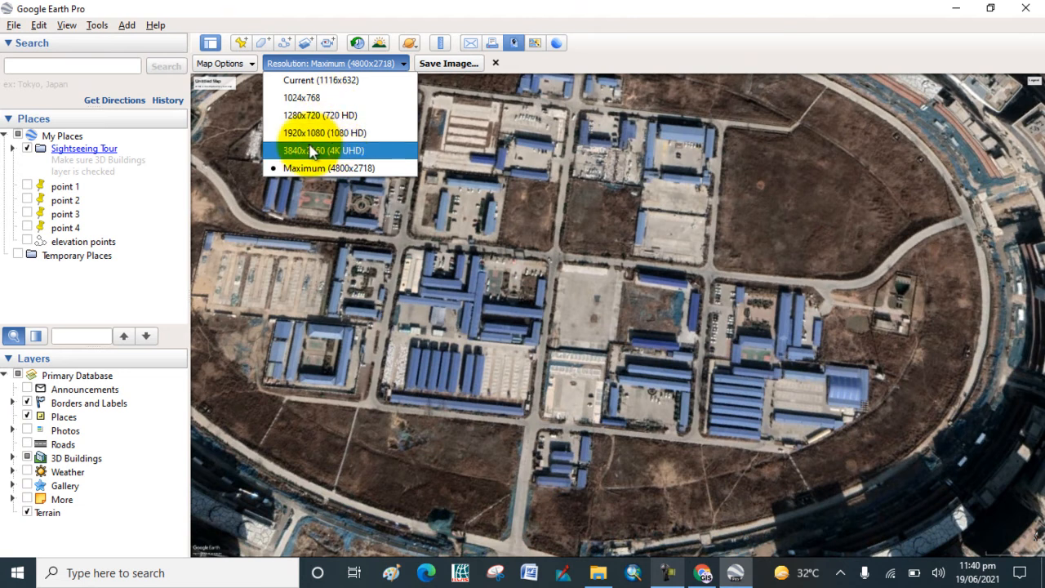
{"action": "left_click", "coordinate": [323, 150]}
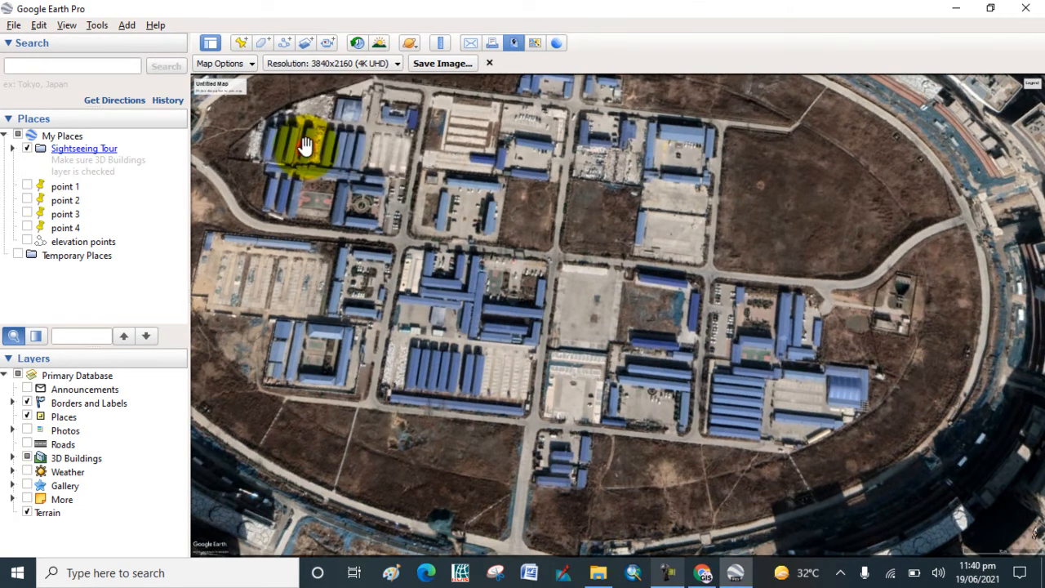
{"action": "left_click", "coordinate": [333, 62]}
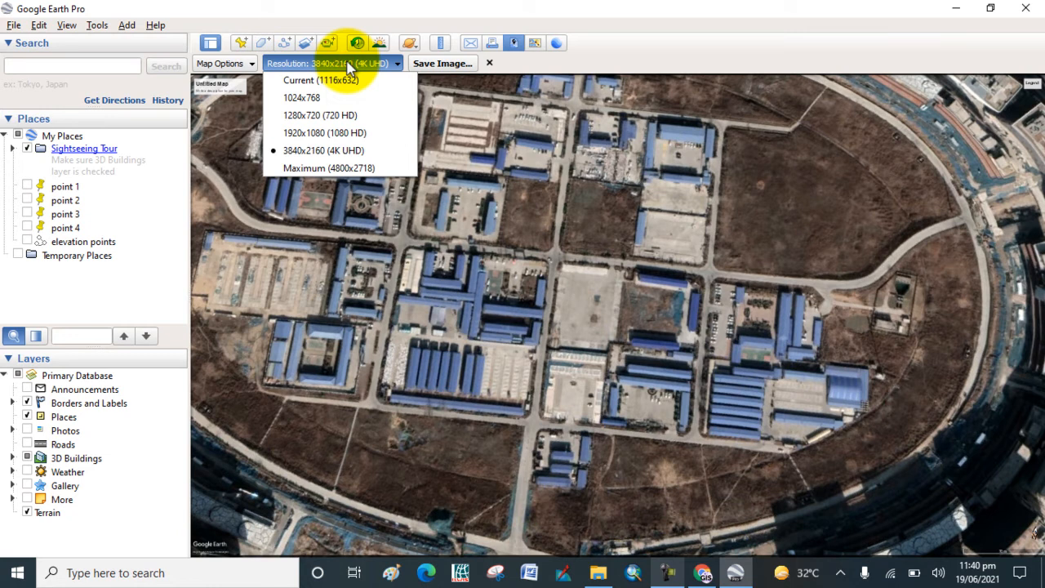
{"action": "left_click", "coordinate": [320, 80]}
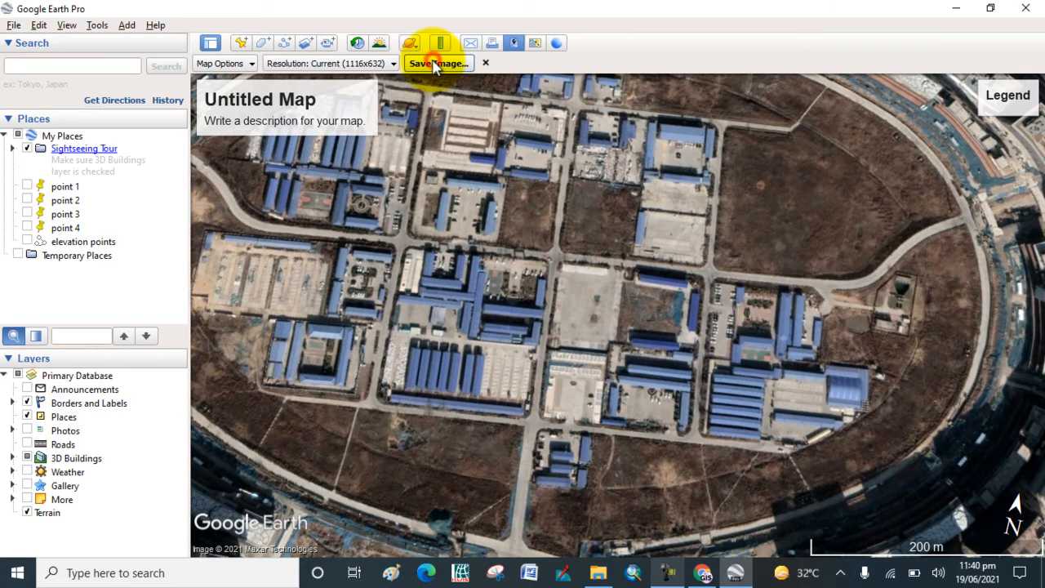
Save the view as JPEG 'Image 2' in folder D beside Image 1, then cancel a repeat save.
{"action": "left_click", "coordinate": [437, 63]}
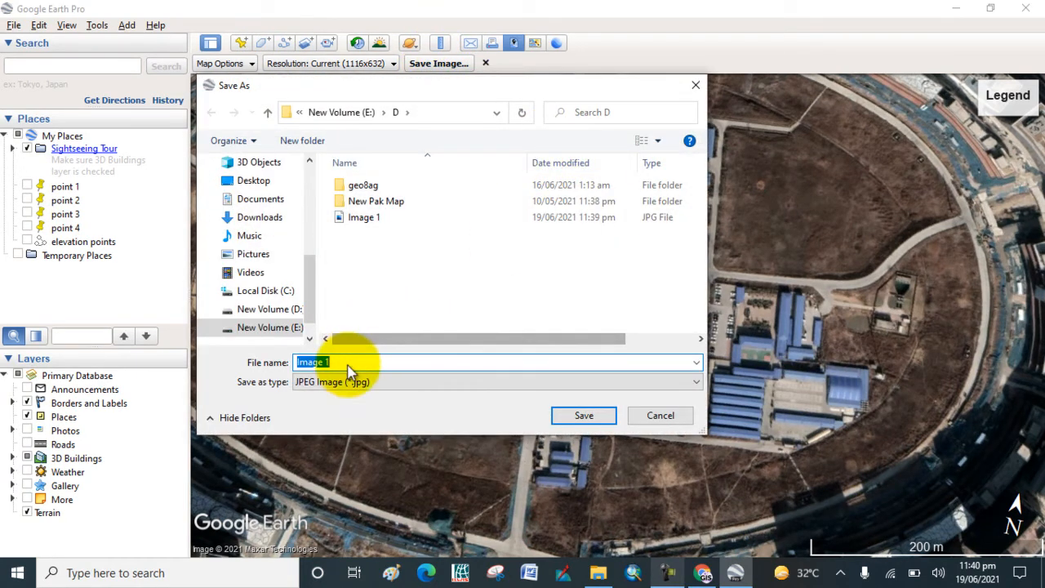
{"action": "left_click", "coordinate": [340, 362]}
{"action": "type", "text": "2"}
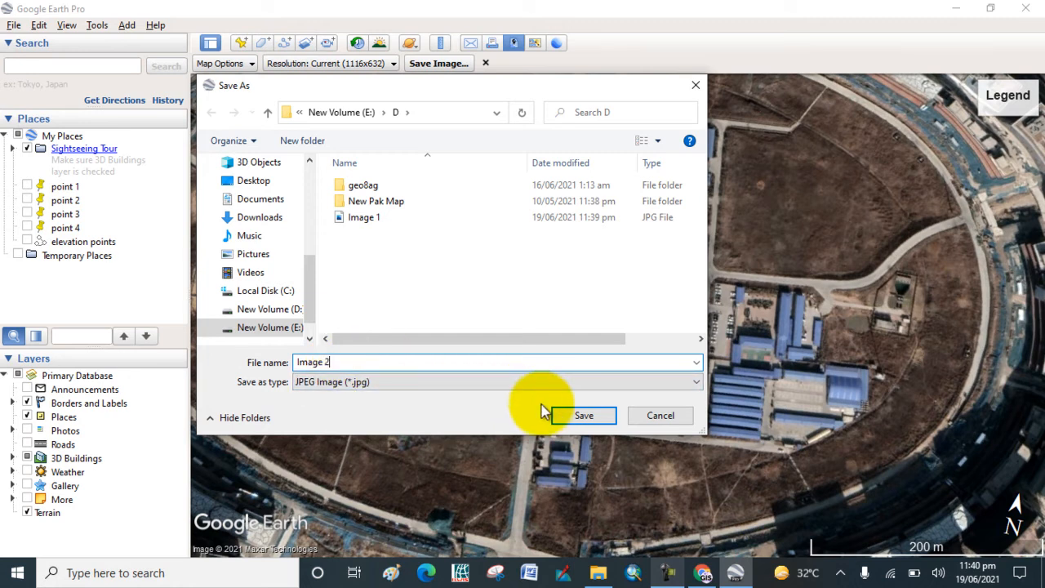
{"action": "mouse_move", "coordinate": [480, 379]}
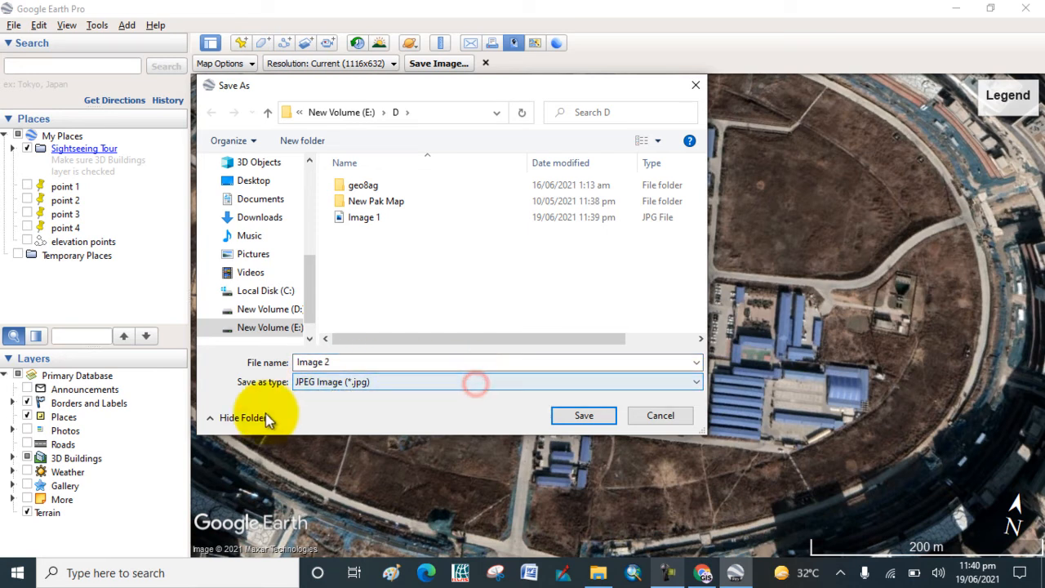
{"action": "left_click", "coordinate": [582, 414]}
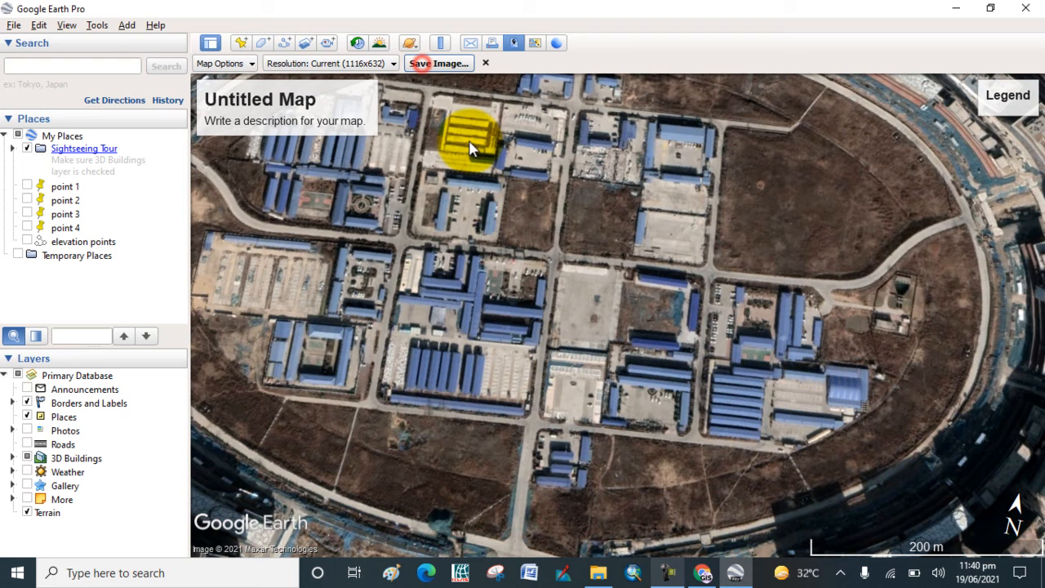
{"action": "left_click", "coordinate": [438, 62]}
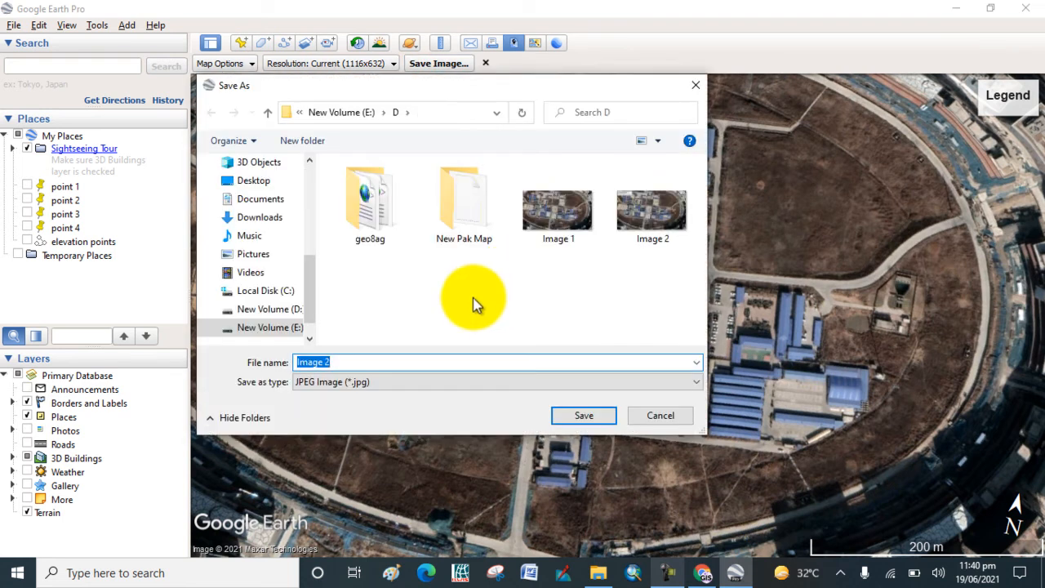
{"action": "left_click", "coordinate": [583, 415]}
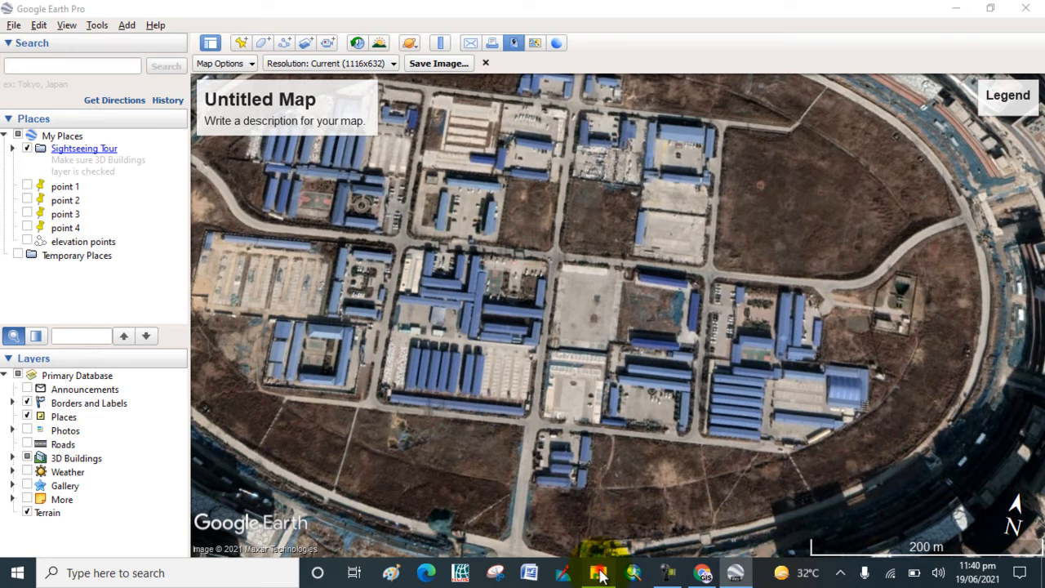
Read the Properties of Image 2 (377 KB) and Image 1 (4.43 MB) in folder D.
{"action": "left_click", "coordinate": [597, 571]}
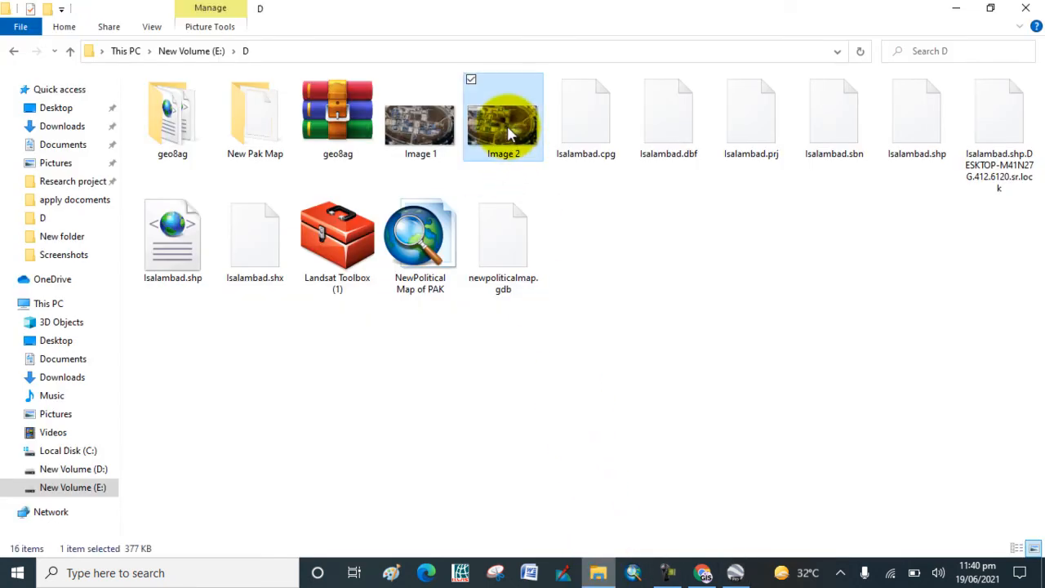
{"action": "right_click", "coordinate": [502, 118]}
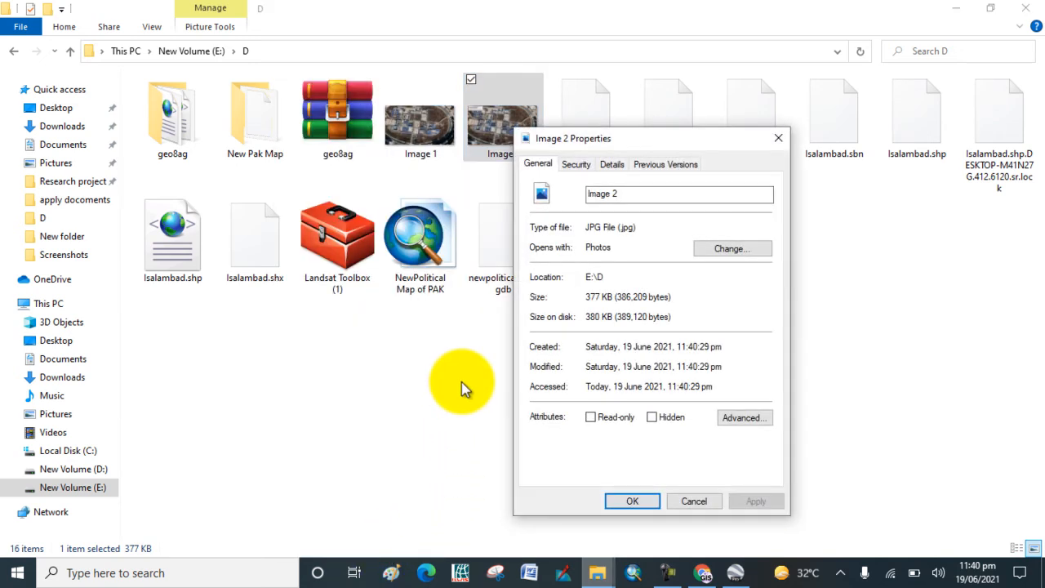
{"action": "mouse_move", "coordinate": [571, 318]}
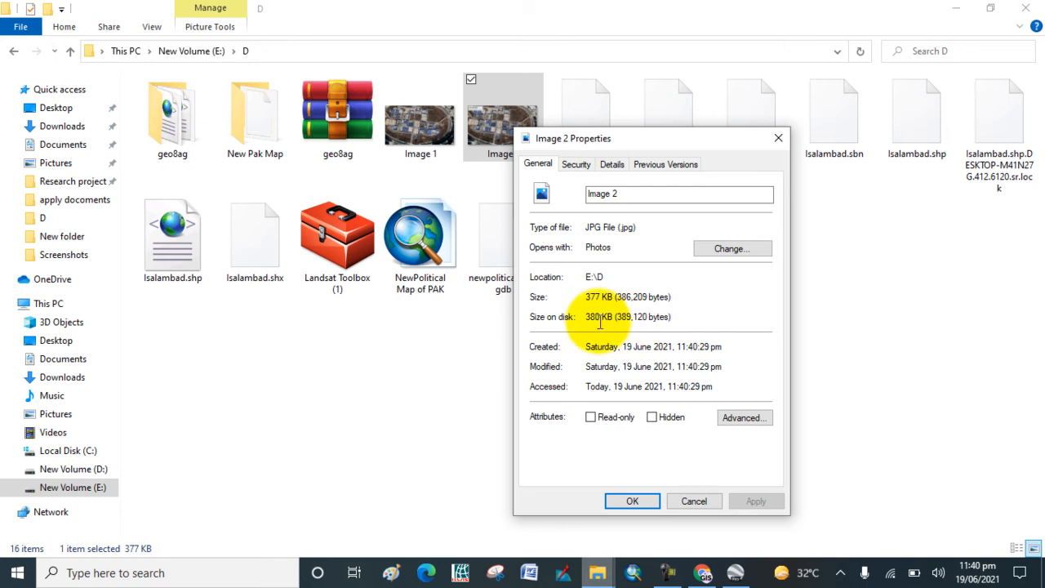
{"action": "left_click", "coordinate": [630, 500]}
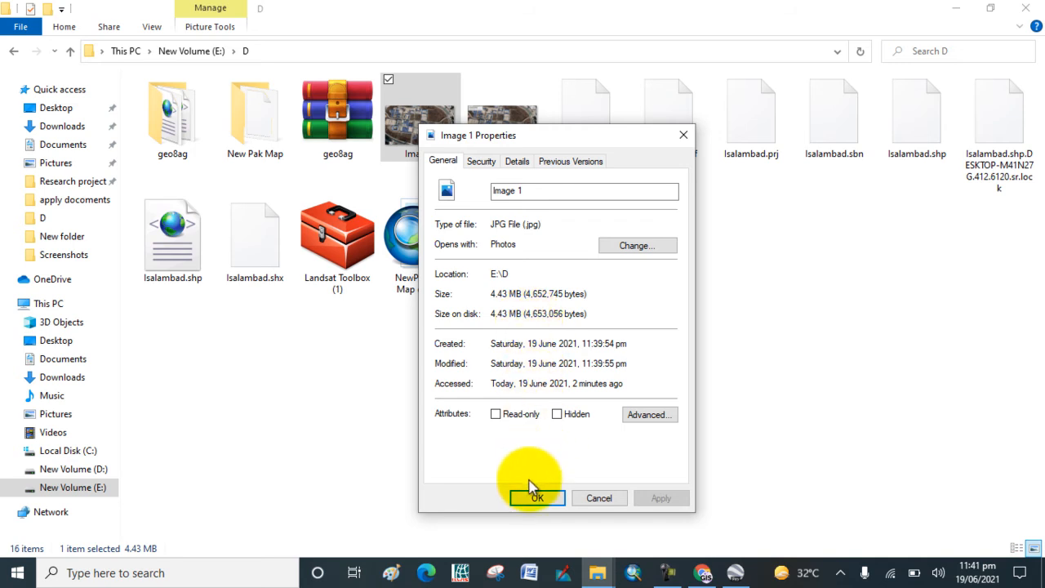
{"action": "left_click", "coordinate": [535, 496]}
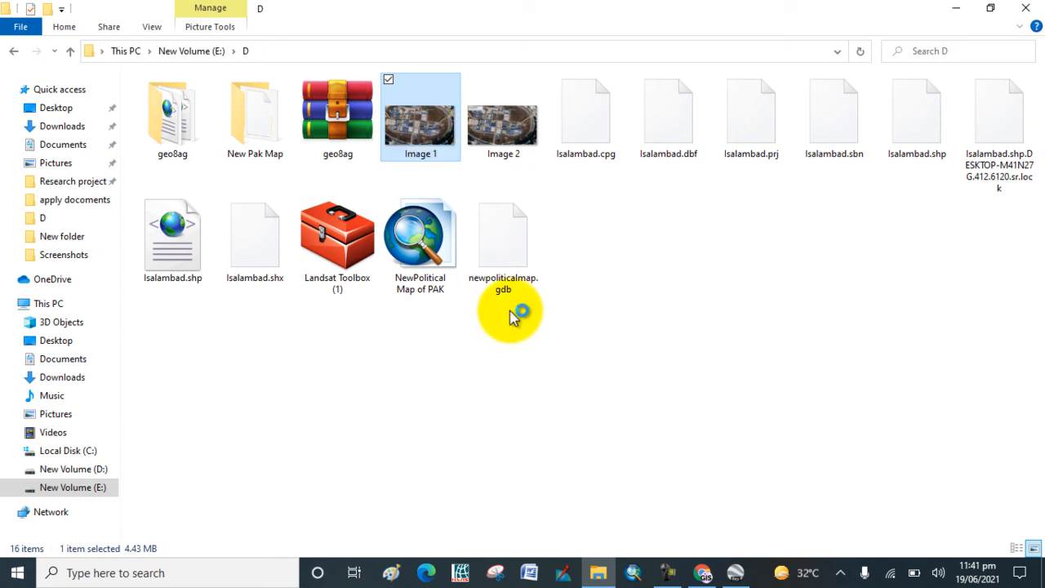
View Image 1.jpg in Photos zoomed in on the buildings around the central open yard.
{"action": "double_click", "coordinate": [420, 122]}
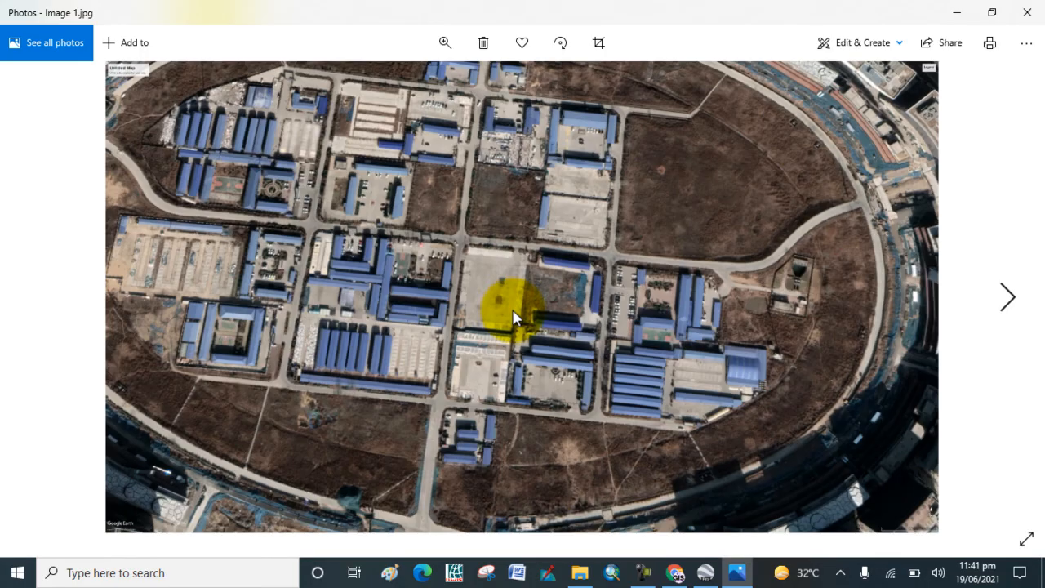
{"action": "left_click", "coordinate": [1005, 298]}
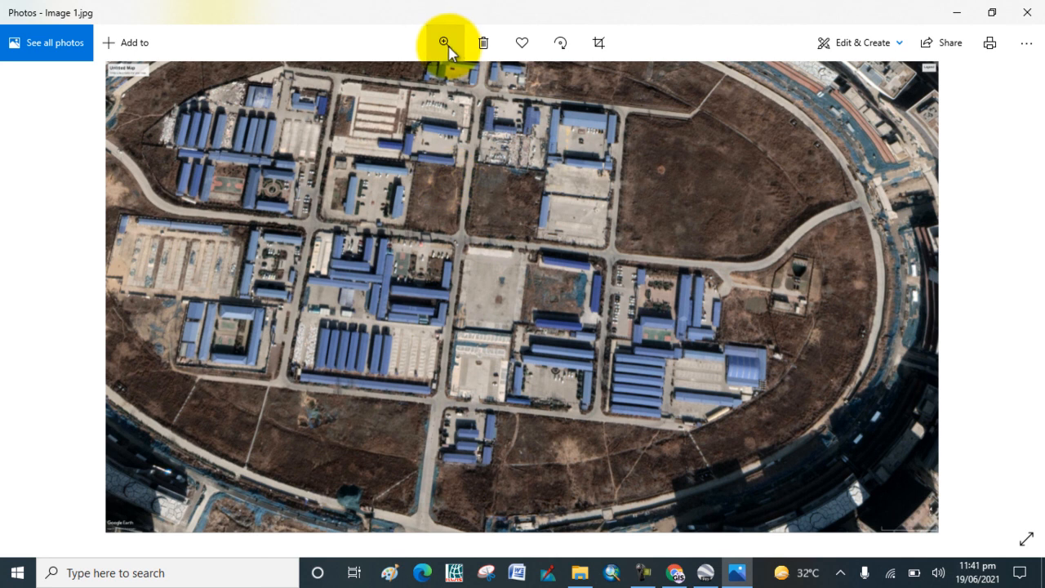
{"action": "left_click", "coordinate": [444, 42]}
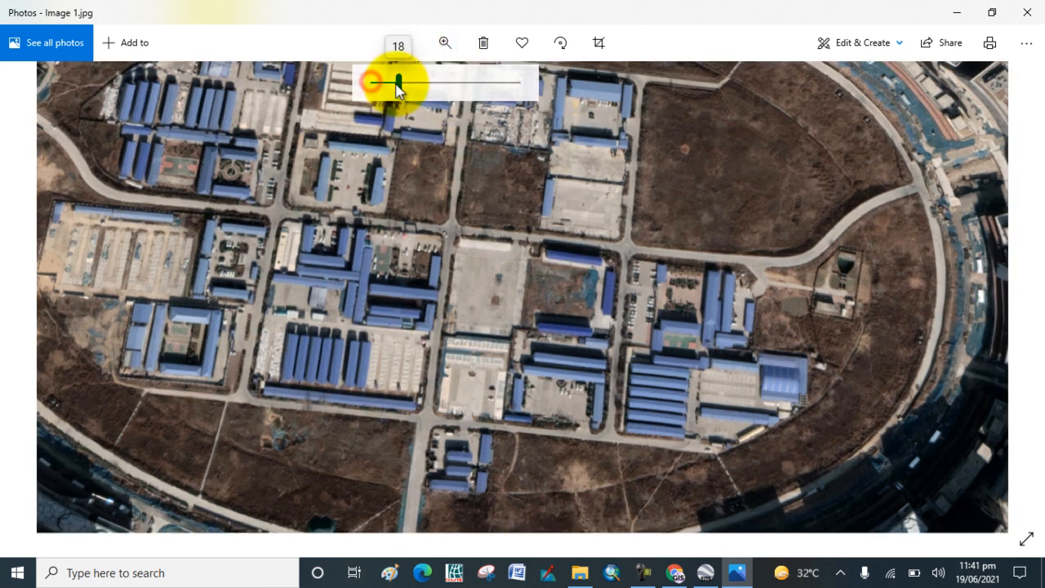
{"action": "left_click_drag", "start_coordinate": [398, 82], "coordinate": [388, 82]}
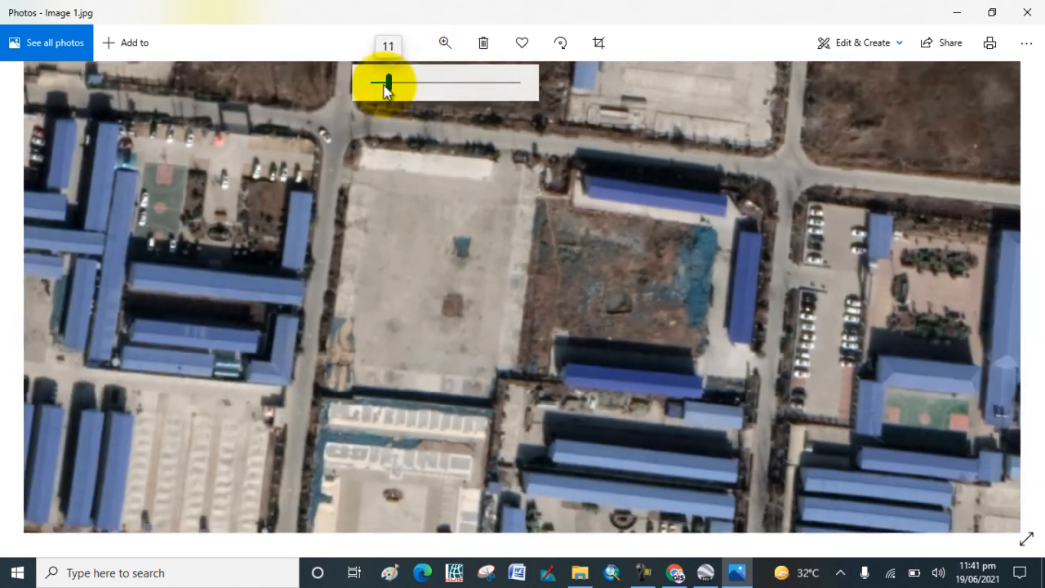